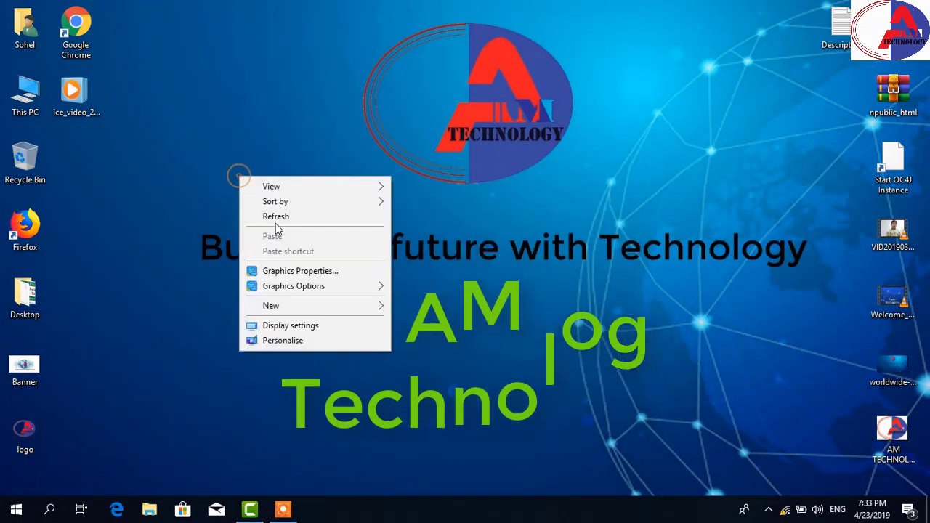
Step: Refresh the Windows desktop before launching SQL Server Management Studio
left_click(276, 216)
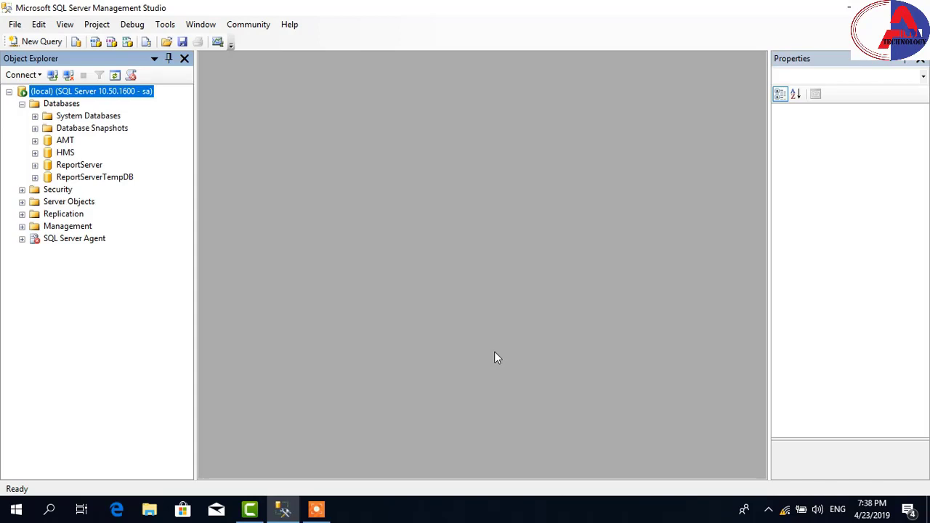
mouse_move(337, 152)
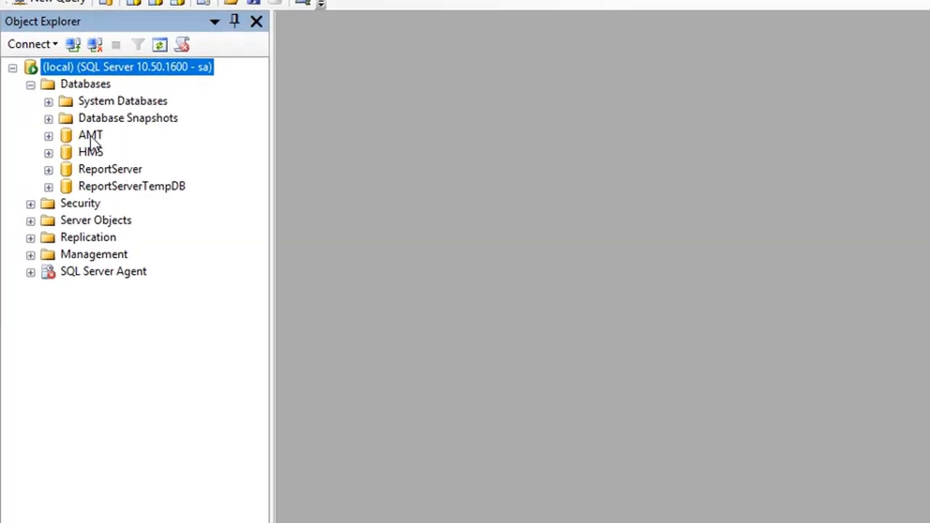
Step: Start a Back Up Database task for the AMT database from Object Explorer
left_click(90, 136)
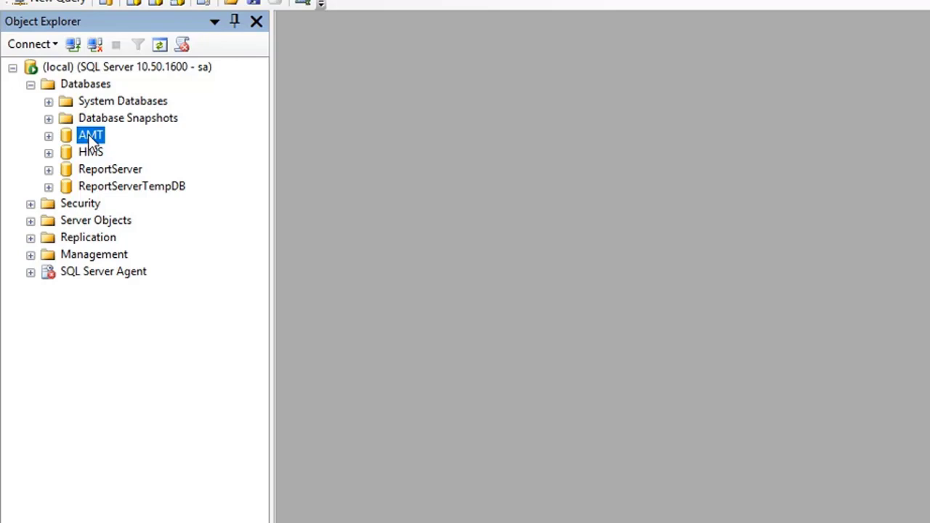
right_click(90, 135)
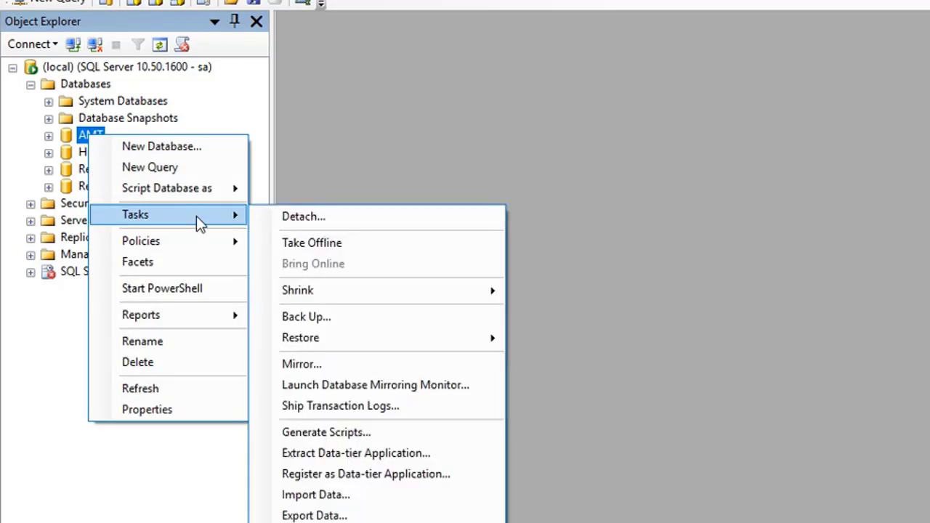
left_click(305, 317)
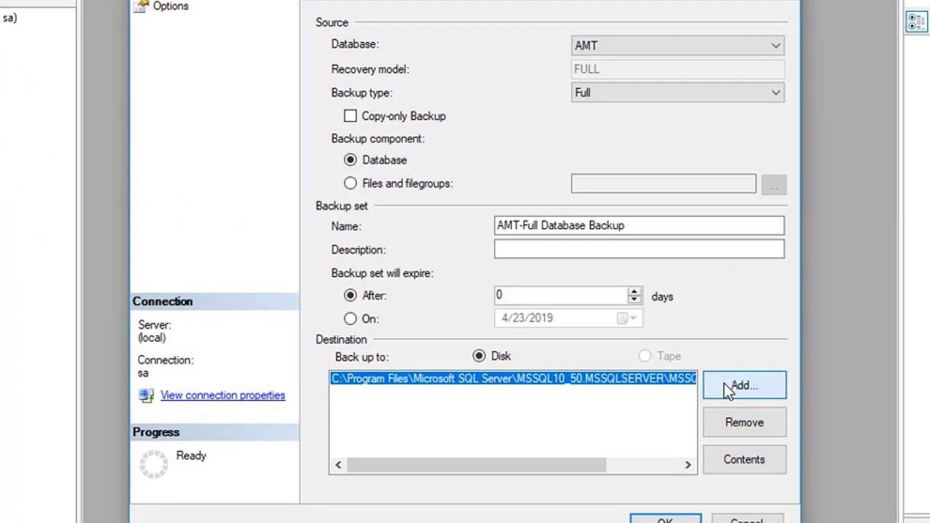
Step: Add drive E with file name AMT as the backup destination E:\AMT
left_click(745, 385)
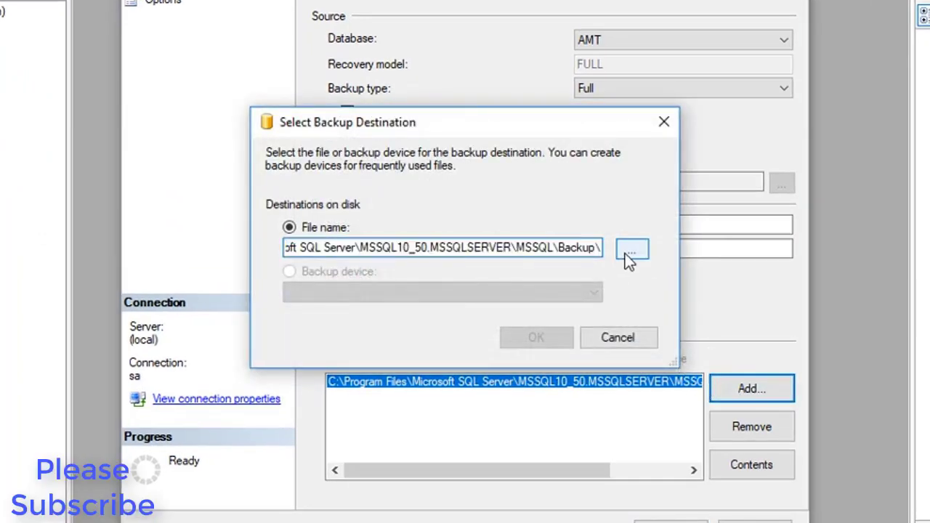
left_click(631, 249)
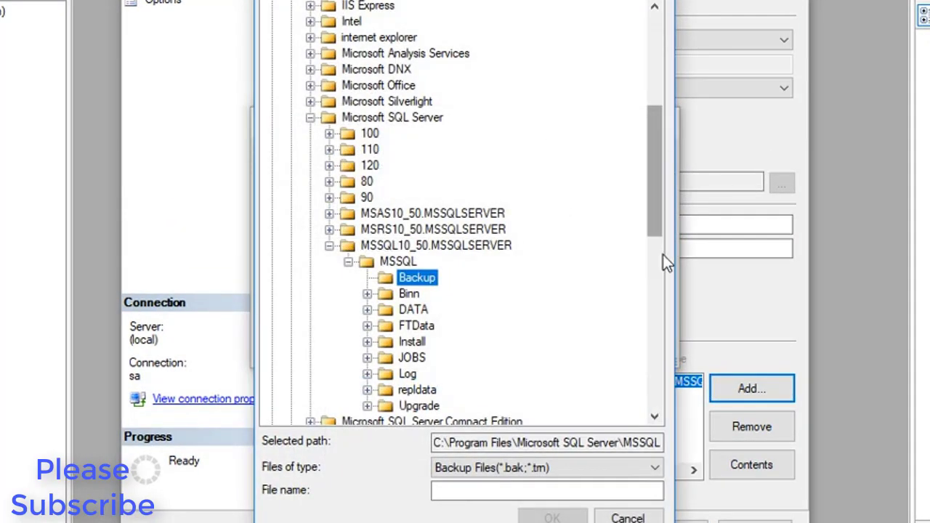
scroll("down", 3)
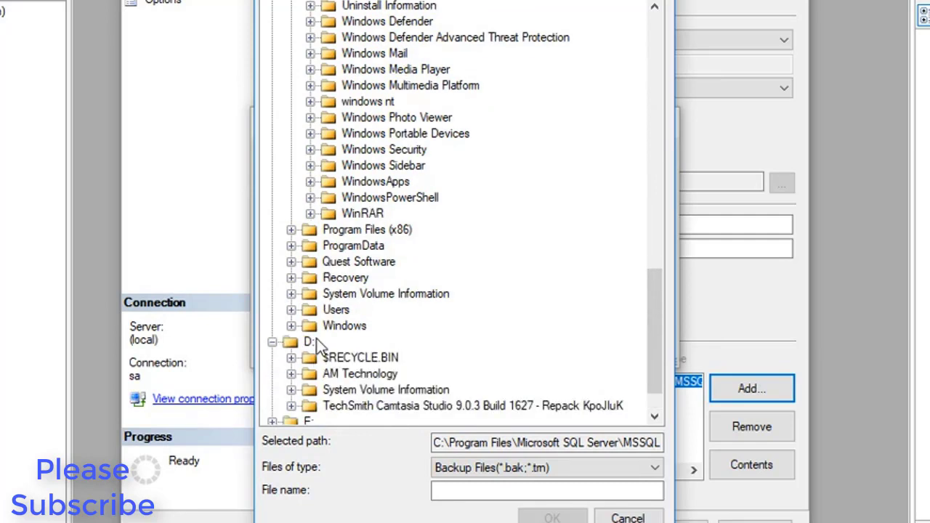
left_click(305, 344)
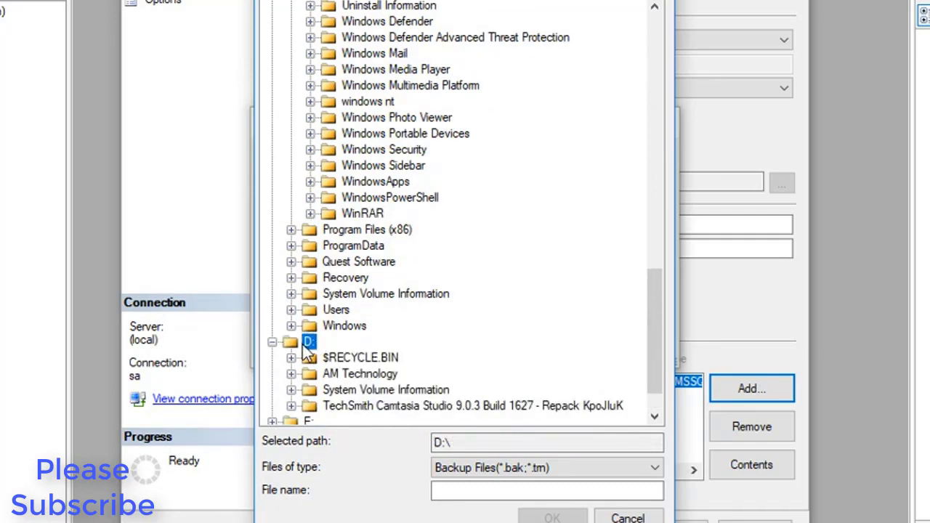
left_click(291, 342)
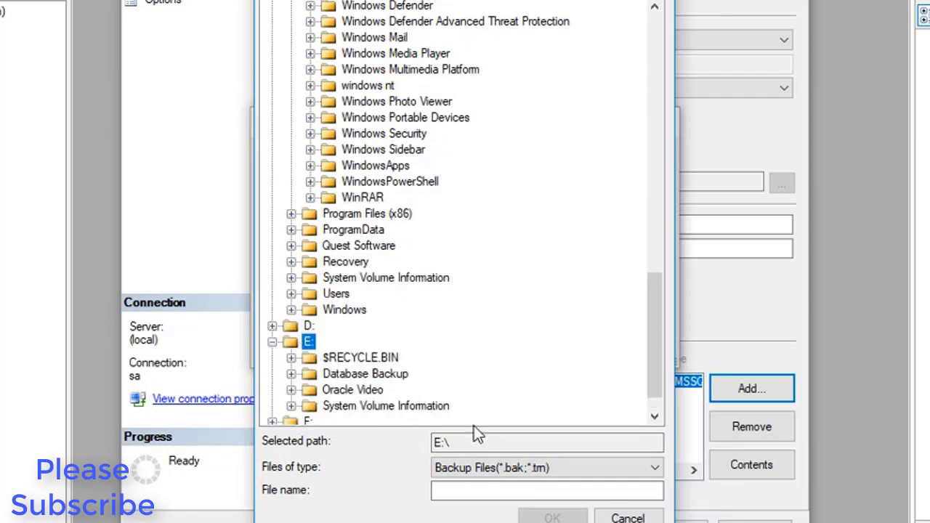
left_click(546, 490)
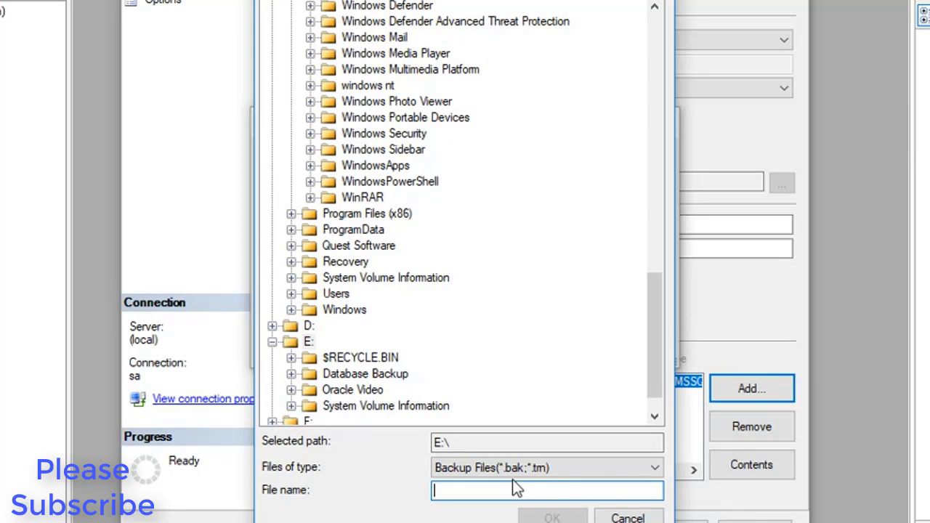
mouse_move(516, 487)
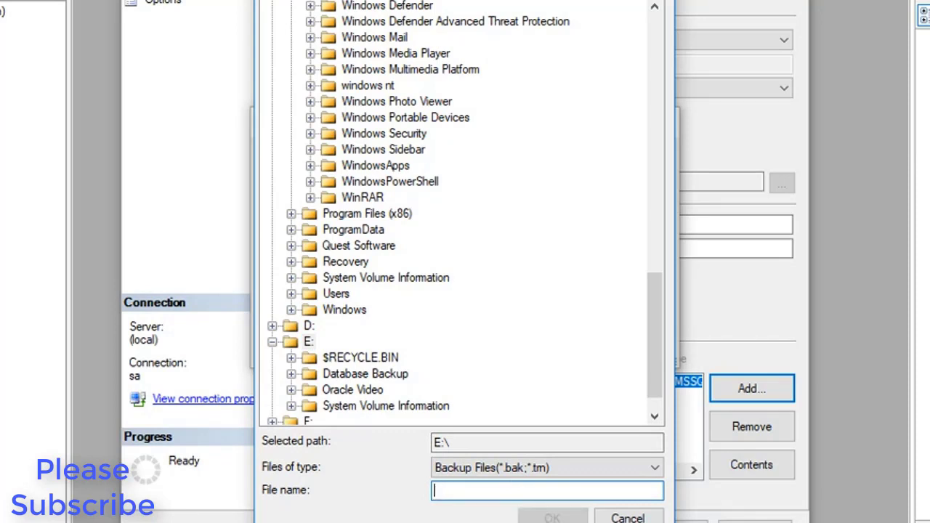
type("AMT")
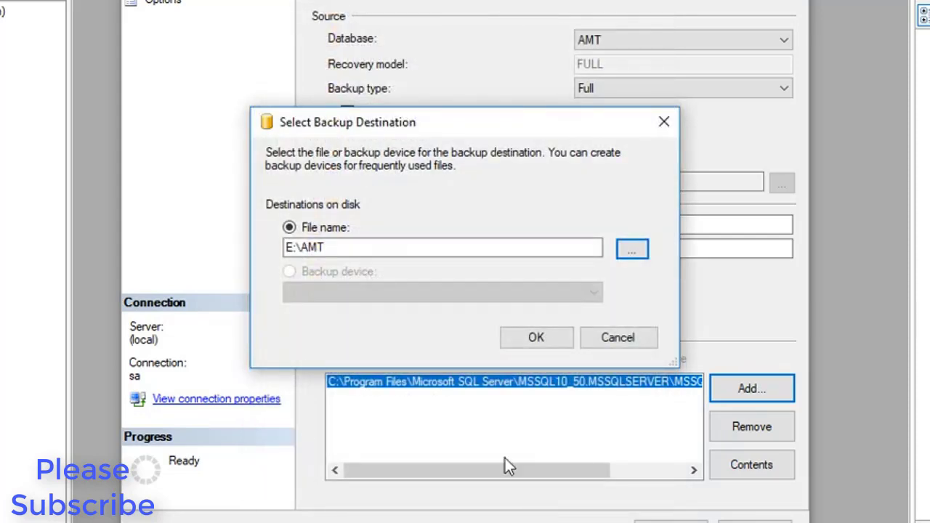
left_click(535, 337)
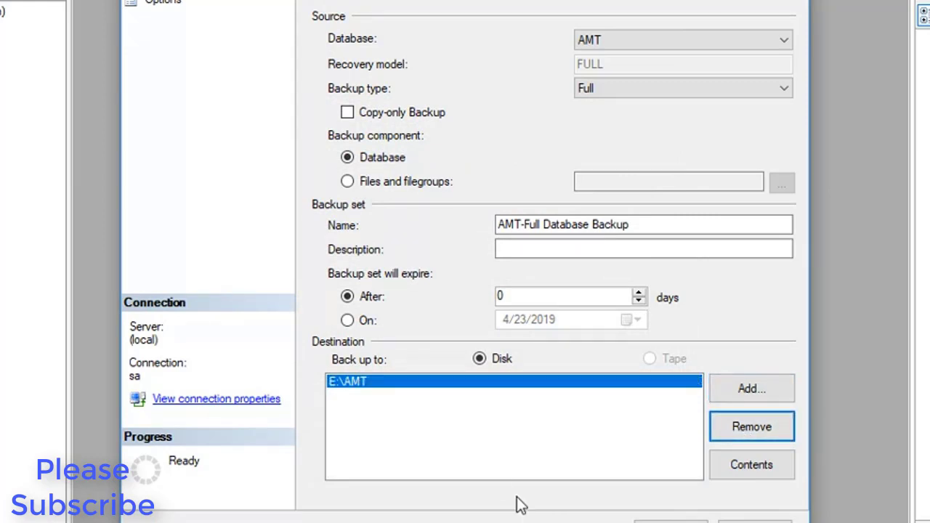
Step: Run the full backup of AMT to E:\AMT and acknowledge its success
left_click(605, 445)
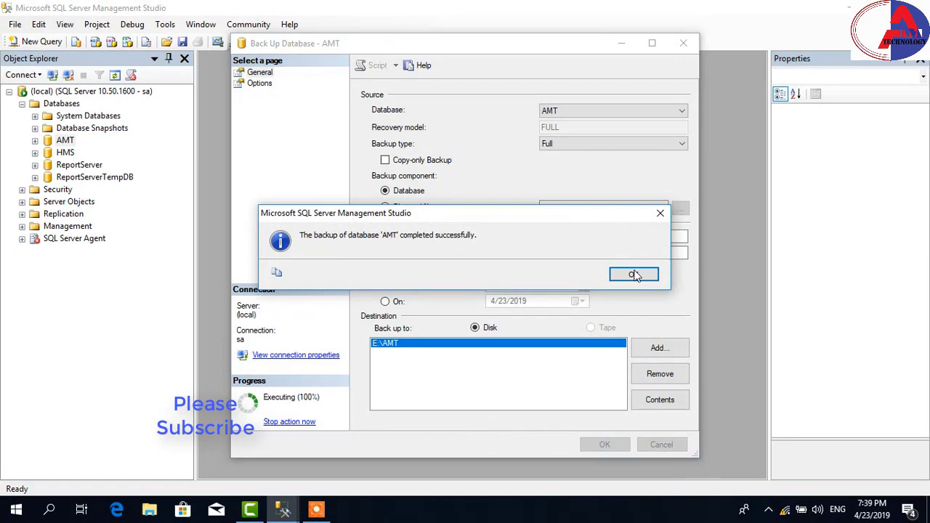
left_click(633, 273)
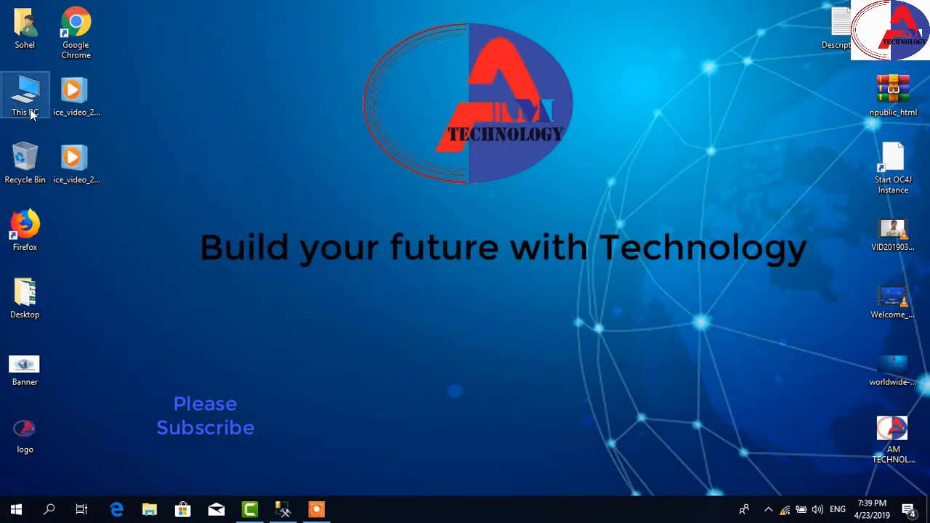
Step: Verify in This PC that the AMT backup file exists on drive E
double_click(25, 95)
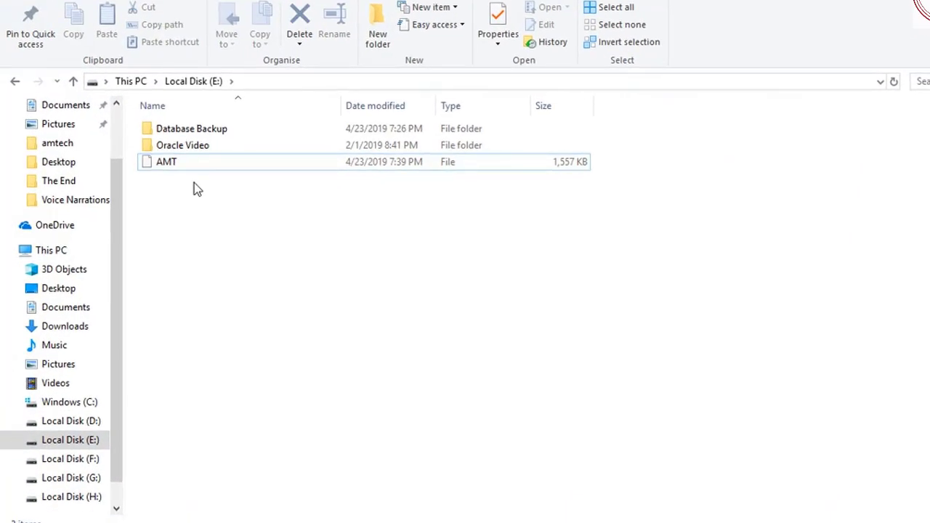
left_click(166, 162)
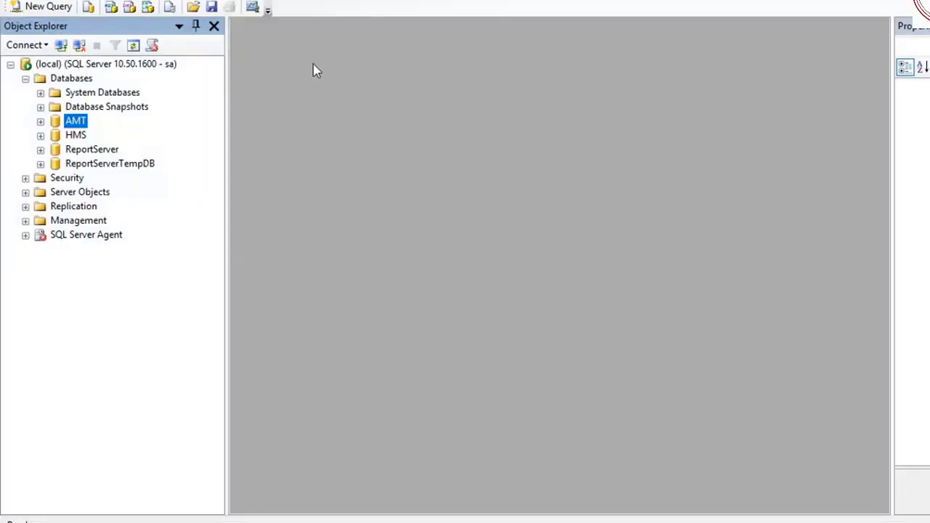
Step: Delete the AMT database, closing existing connections
right_click(105, 64)
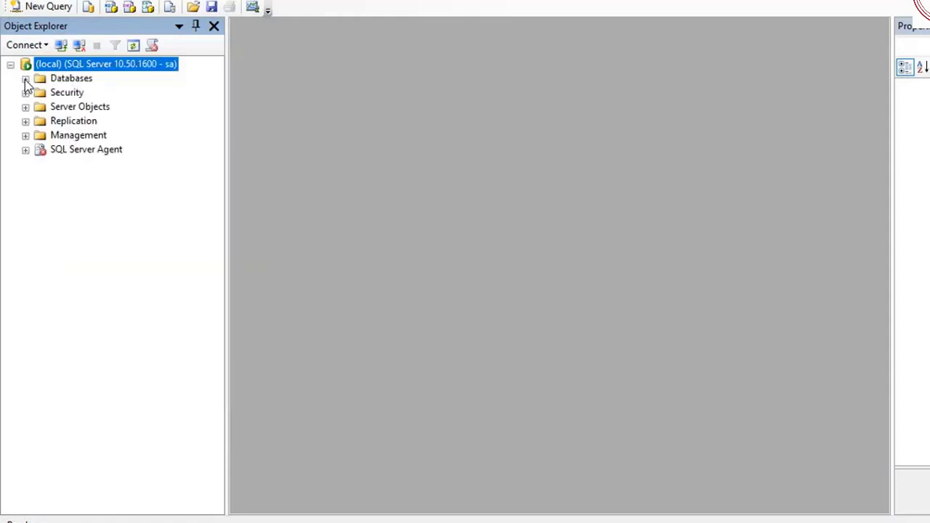
right_click(75, 119)
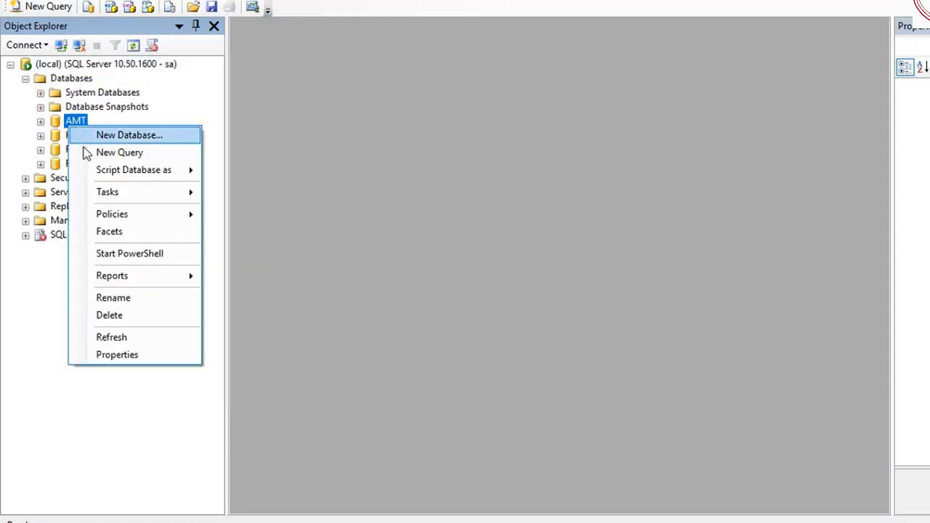
left_click(110, 314)
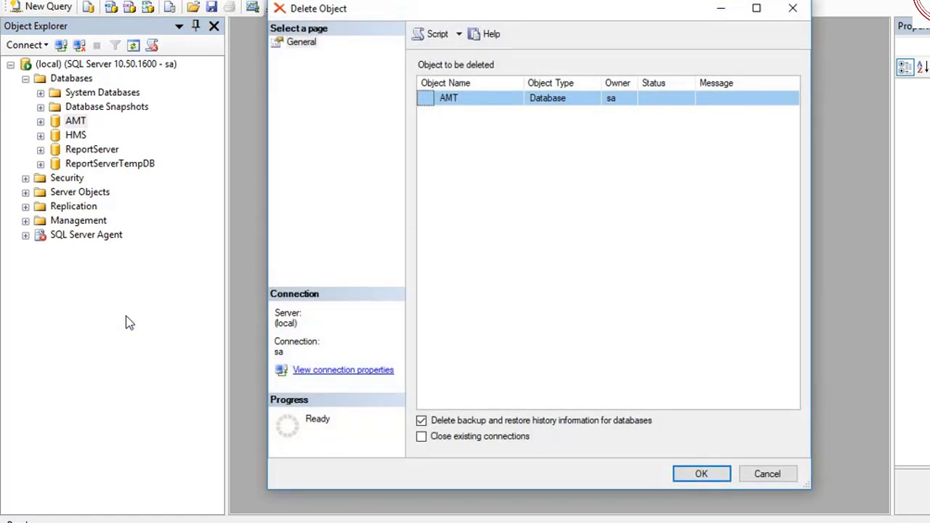
left_click(421, 436)
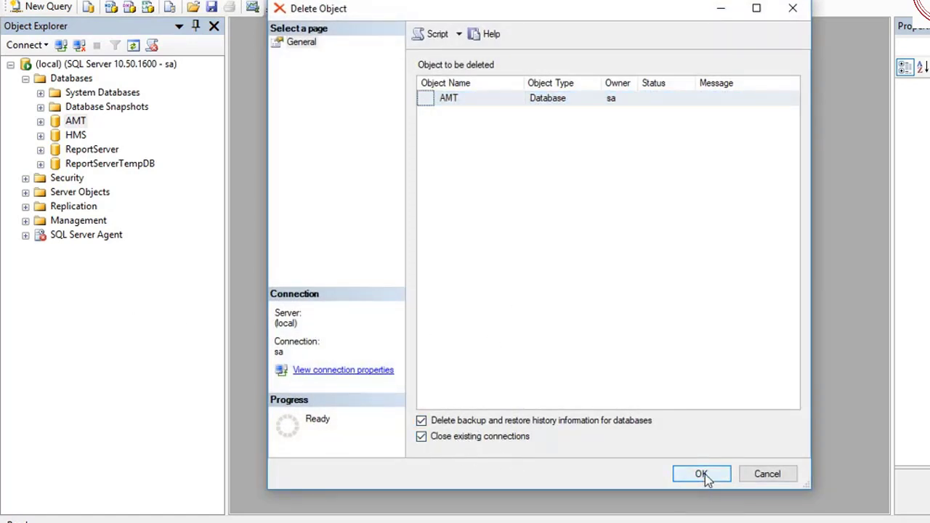
left_click(700, 474)
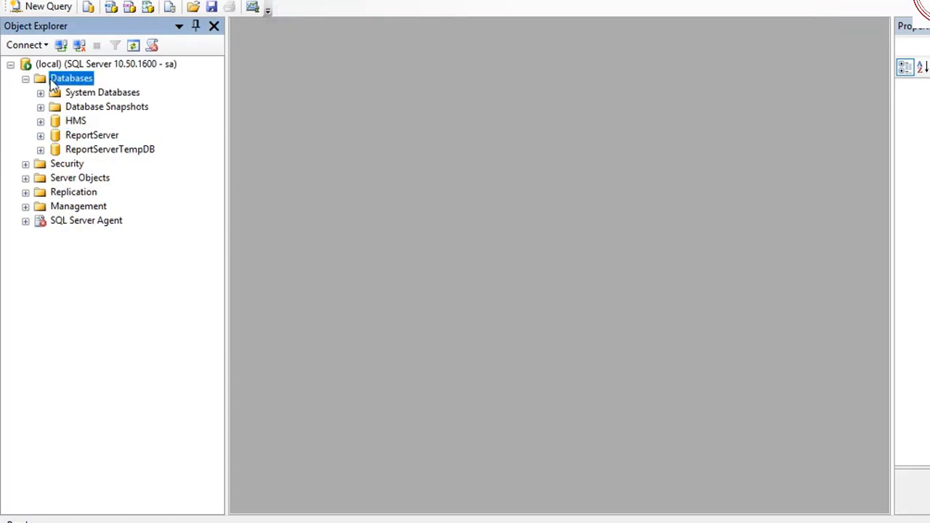
mouse_move(134, 179)
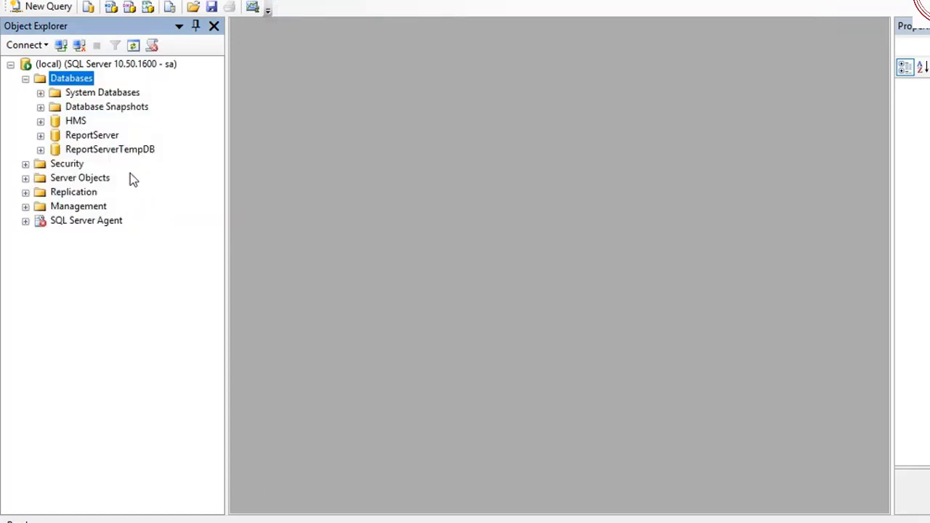
mouse_move(128, 182)
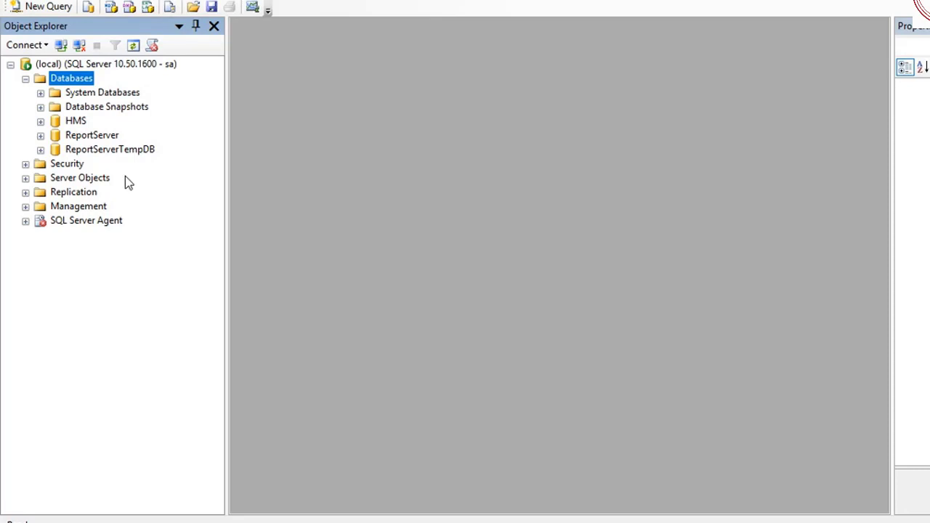
Step: Start a Restore Database task from the server's Databases node
right_click(71, 78)
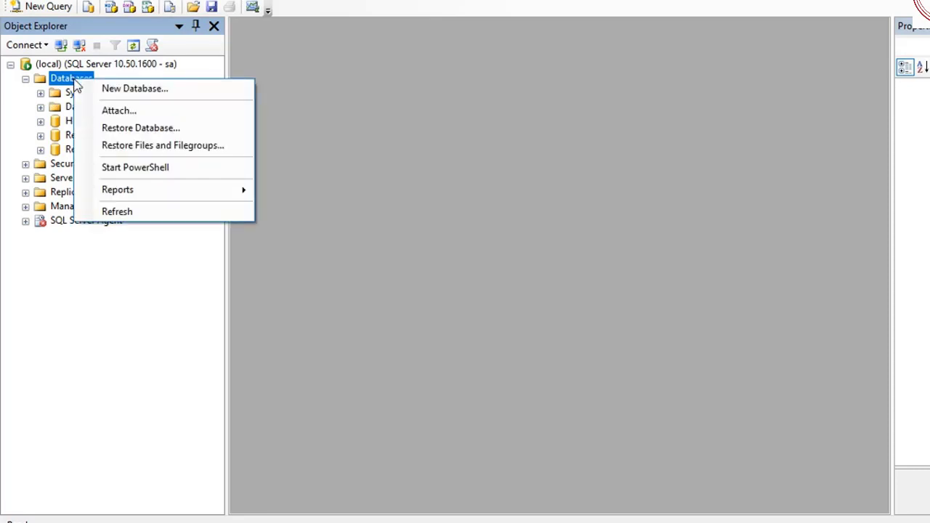
mouse_move(139, 128)
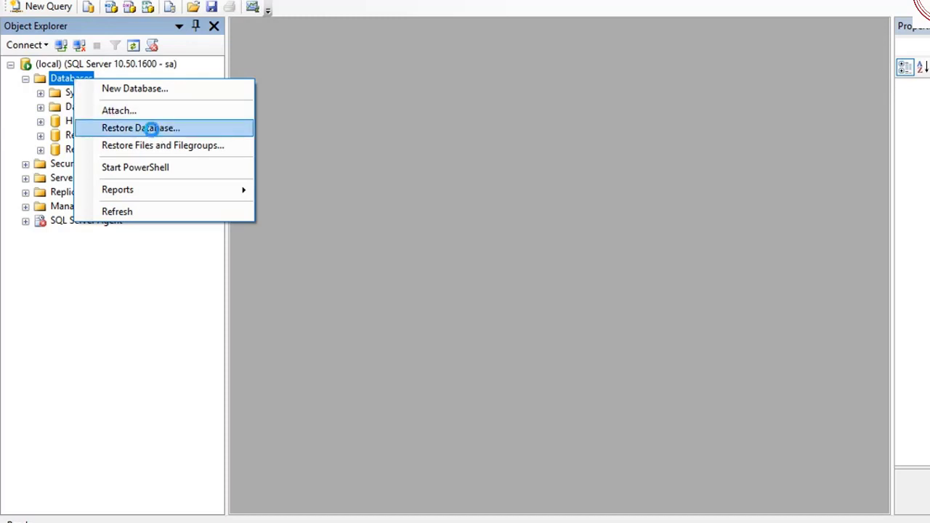
left_click(140, 128)
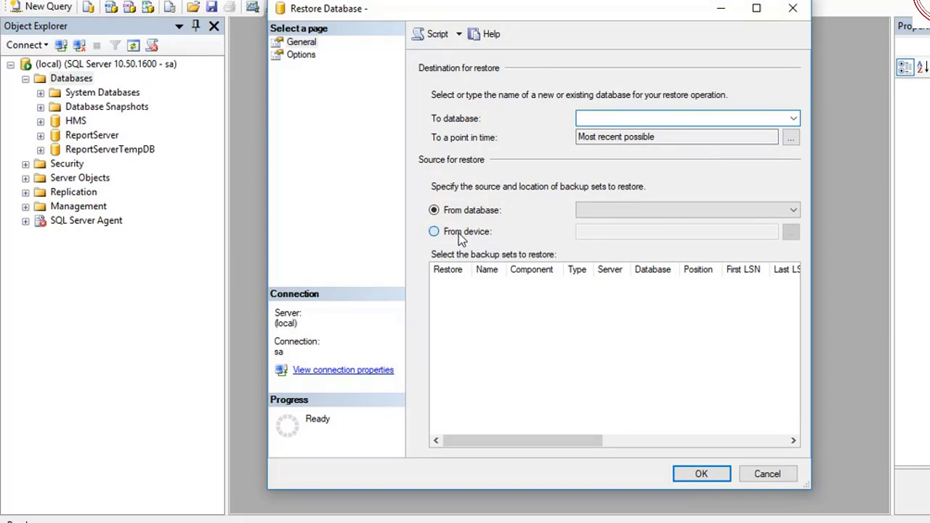
Step: Choose From device and select E:\AMT, showing All Files, as the restore source
left_click(433, 232)
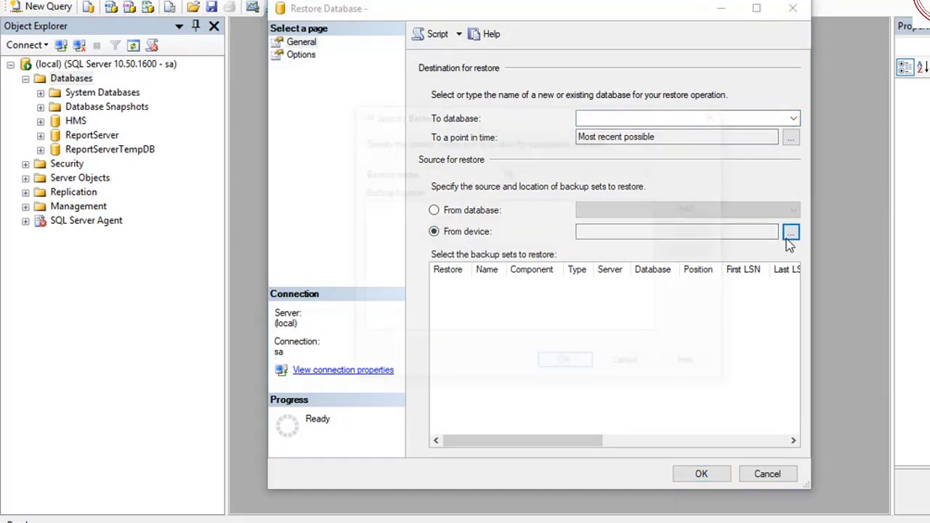
left_click(791, 231)
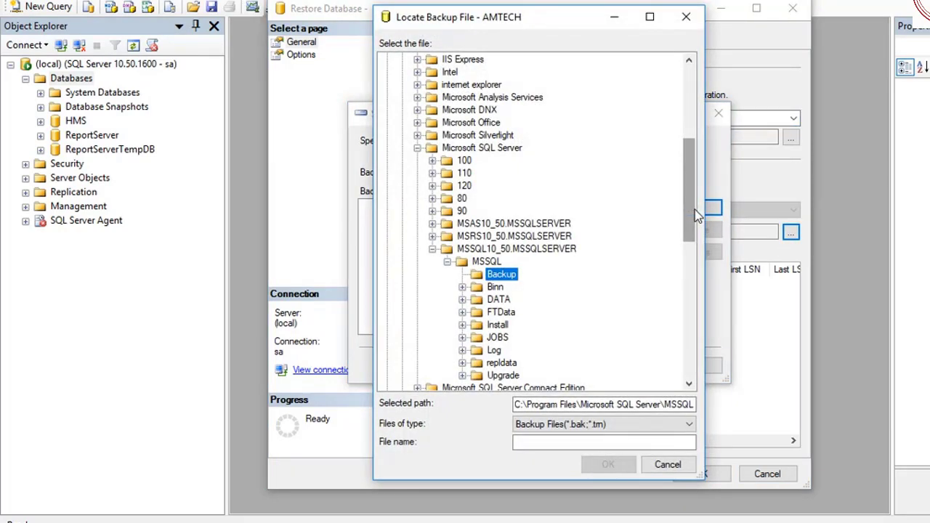
scroll("down", 3)
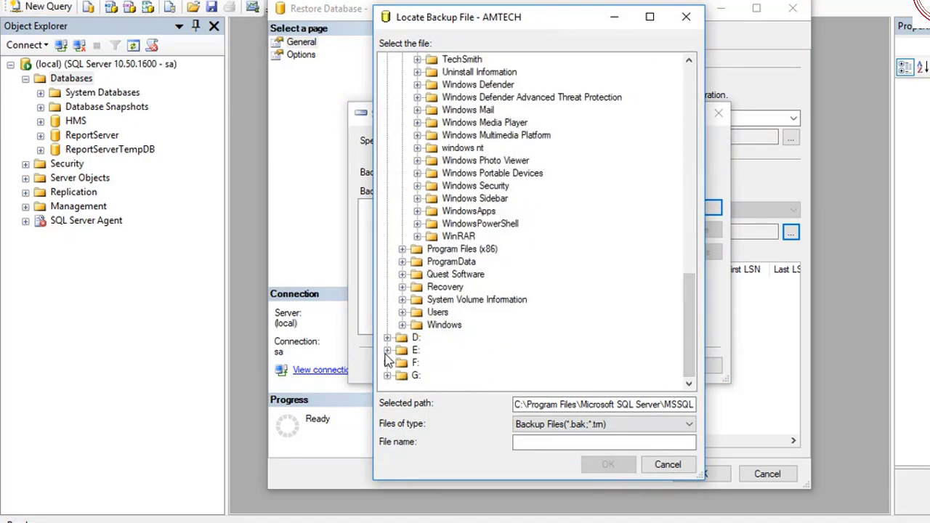
left_click(387, 350)
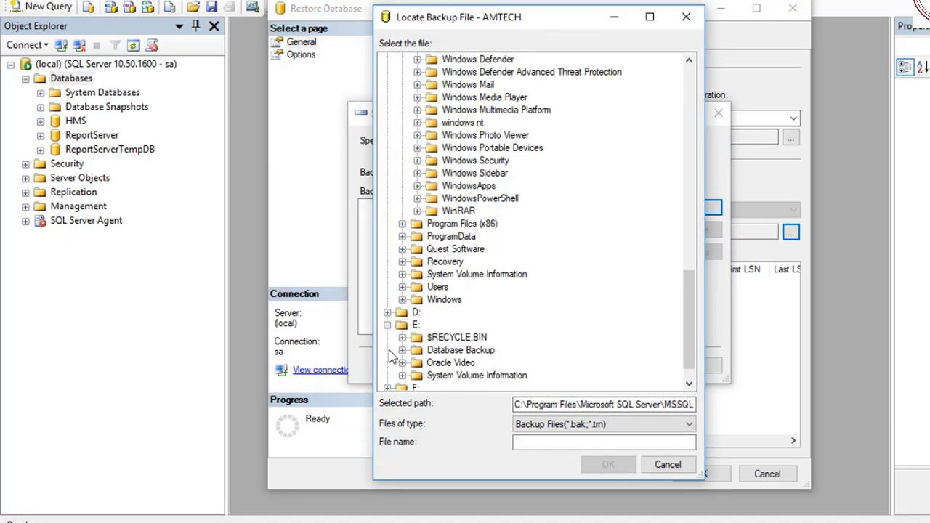
left_click(687, 424)
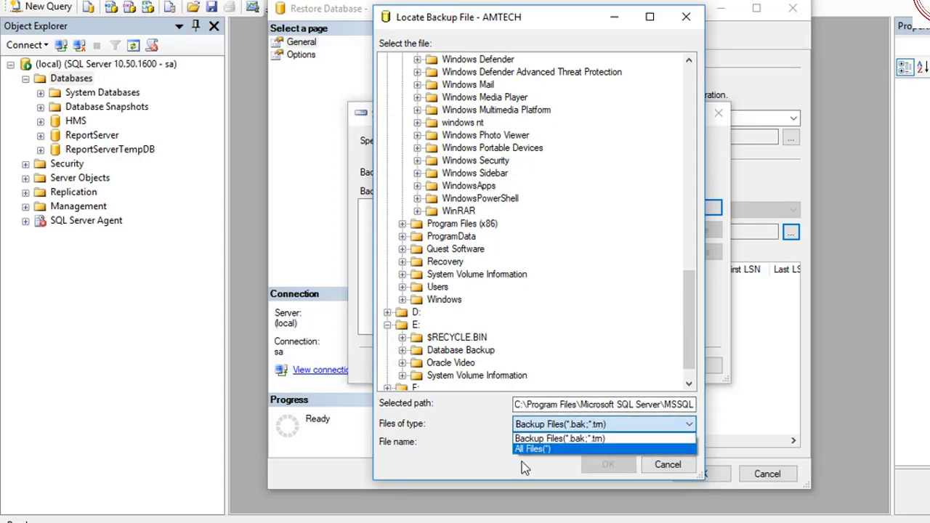
left_click(532, 448)
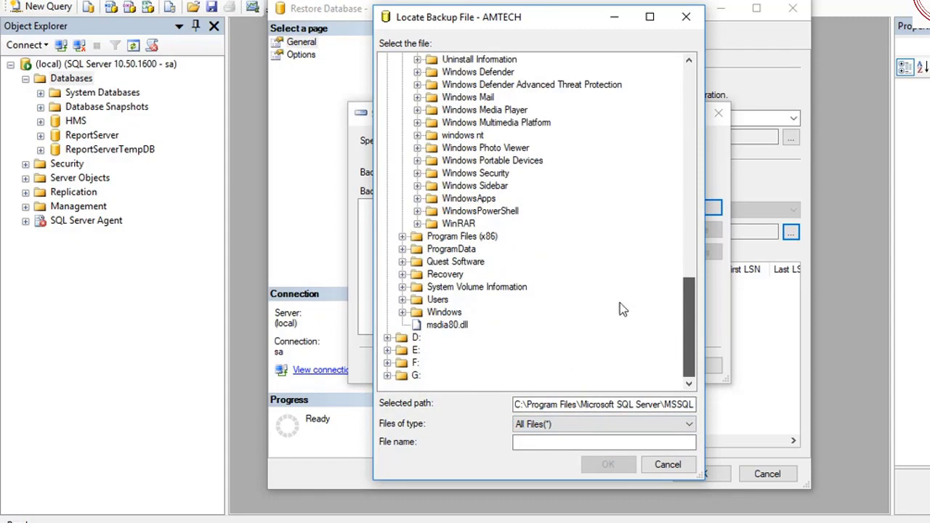
left_click(387, 311)
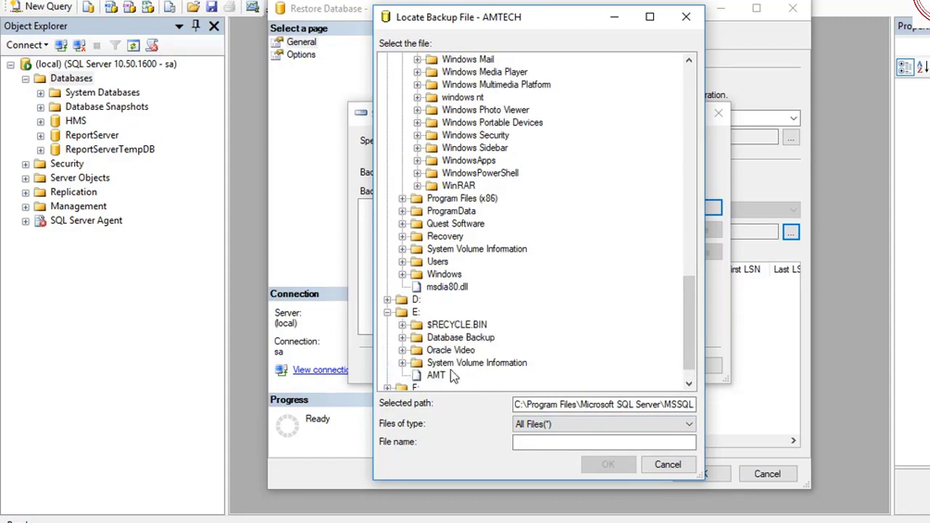
left_click(436, 375)
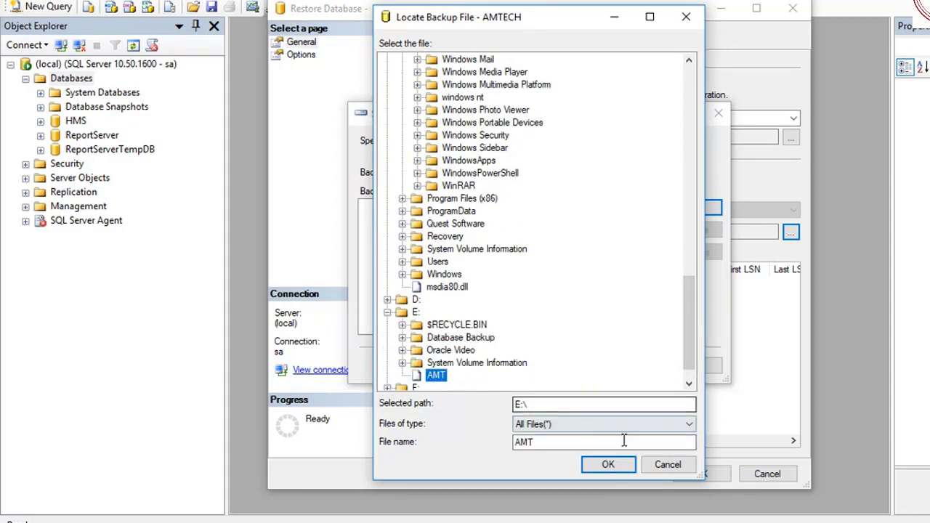
left_click(608, 465)
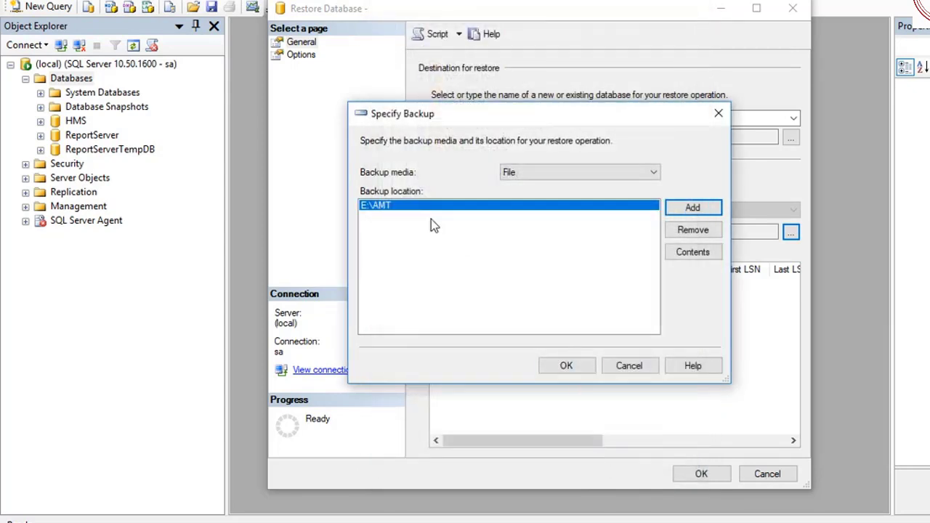
Step: Restore the backup into destination database AMT and acknowledge its success
left_click(567, 366)
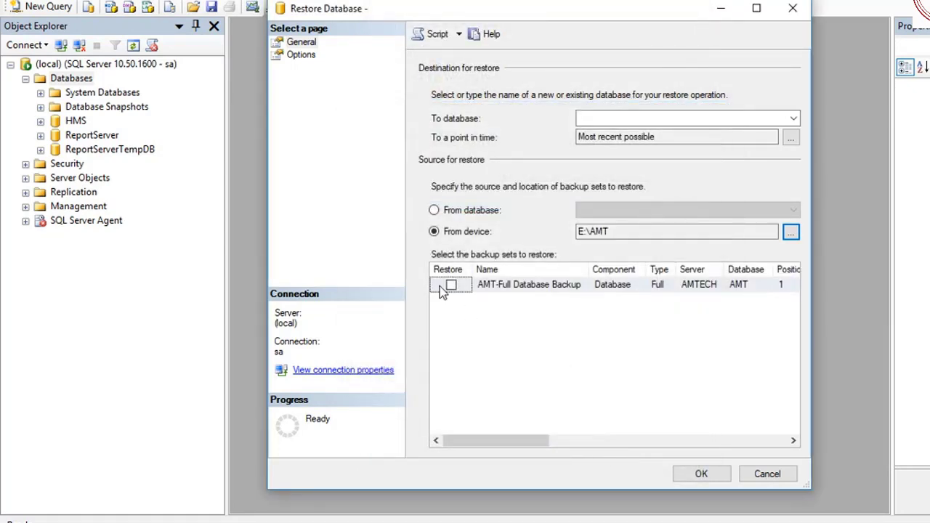
left_click(794, 118)
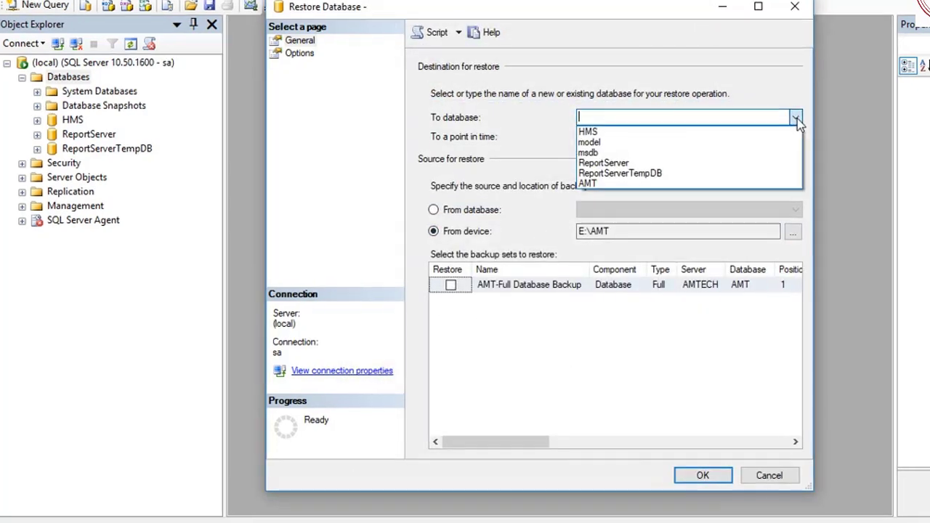
left_click(588, 184)
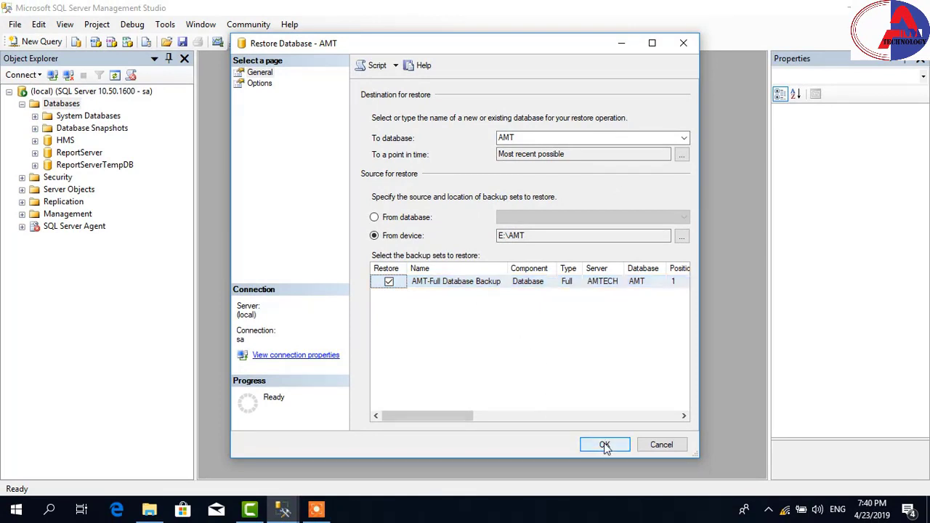
left_click(605, 444)
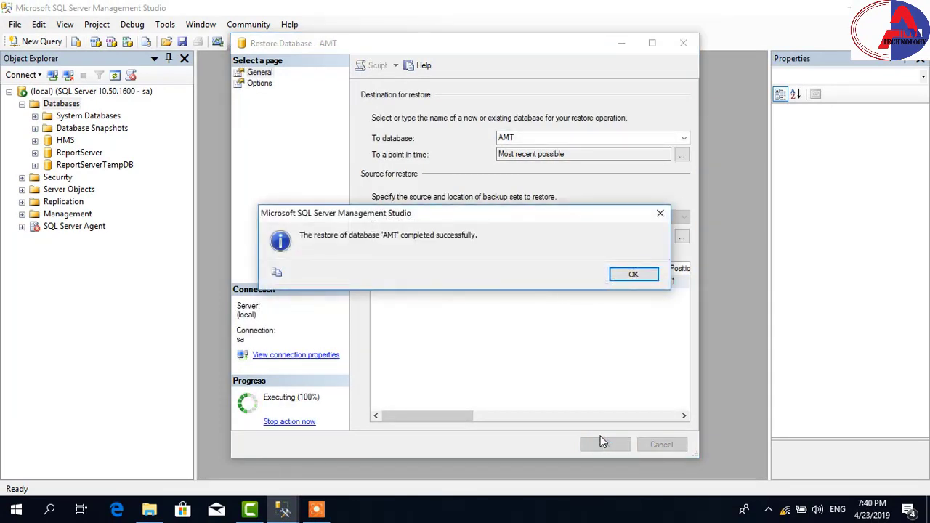
left_click(632, 273)
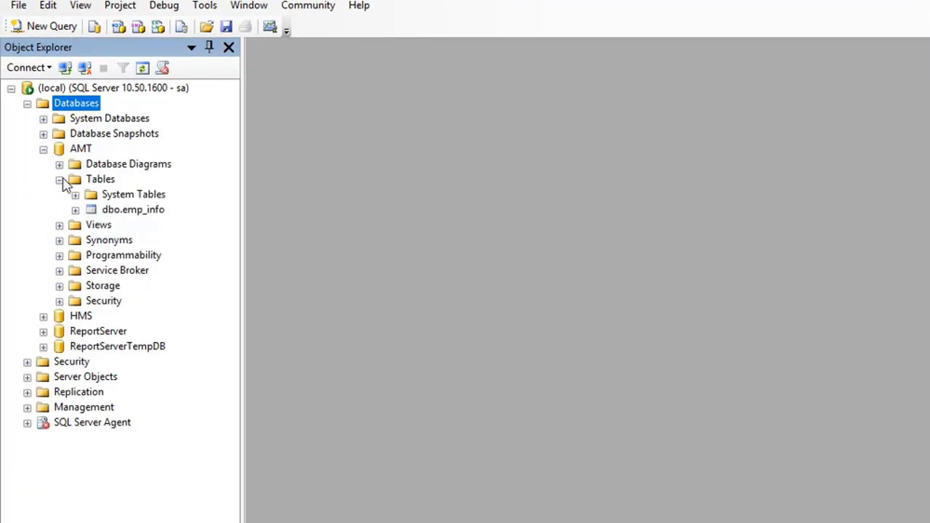
Step: Open dbo.emp_info's rows via Edit Top 200 Rows
right_click(134, 209)
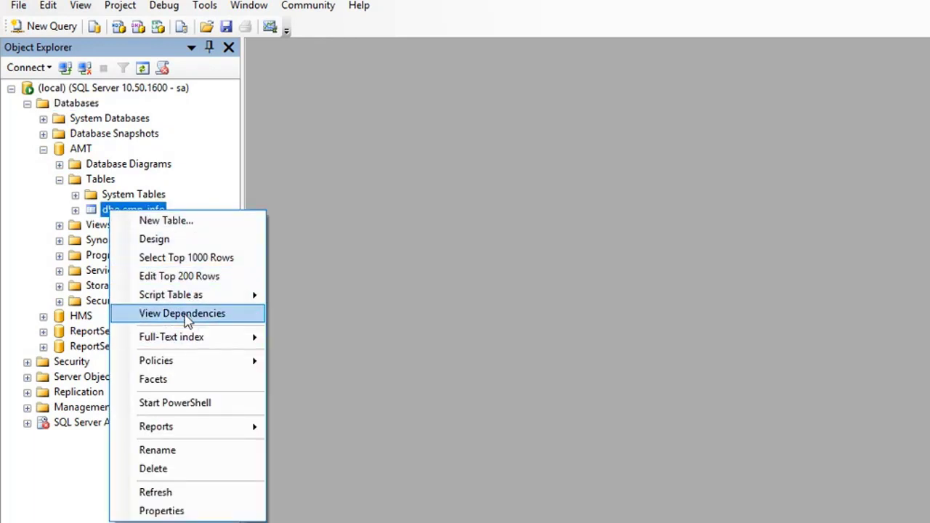
left_click(179, 276)
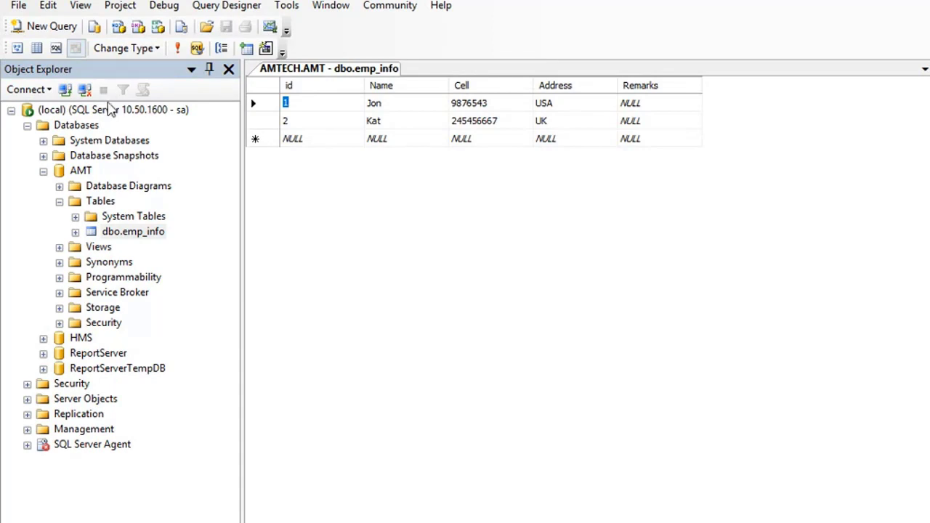
Step: Refresh the server and re-expand AMT's Tables to show emp_info
right_click(109, 109)
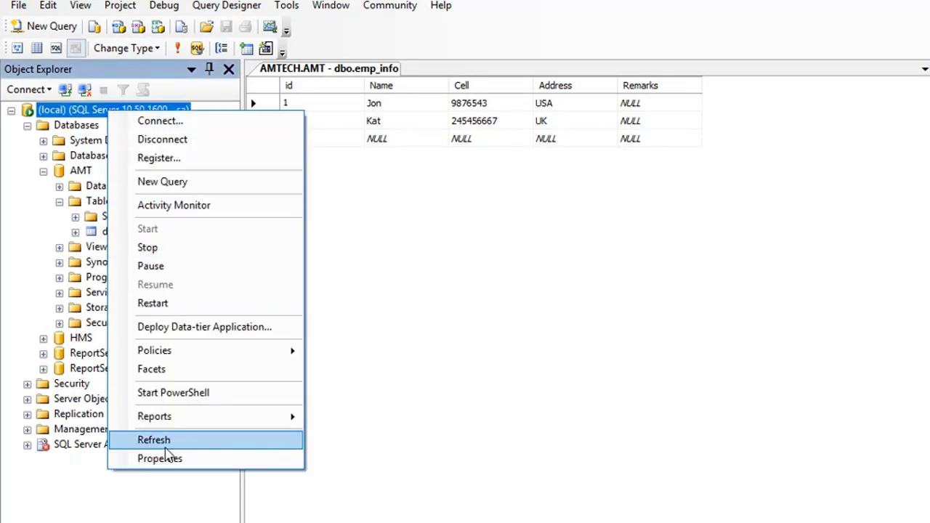
left_click(154, 439)
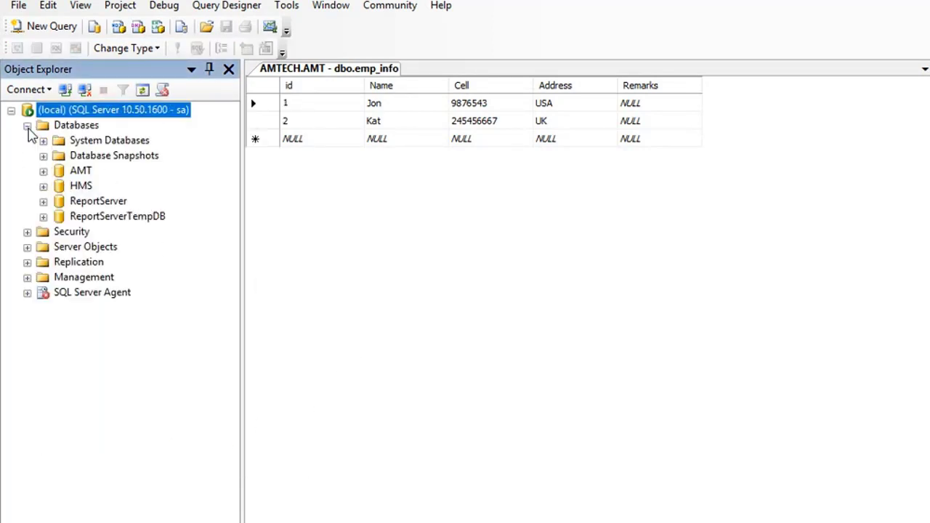
left_click(43, 170)
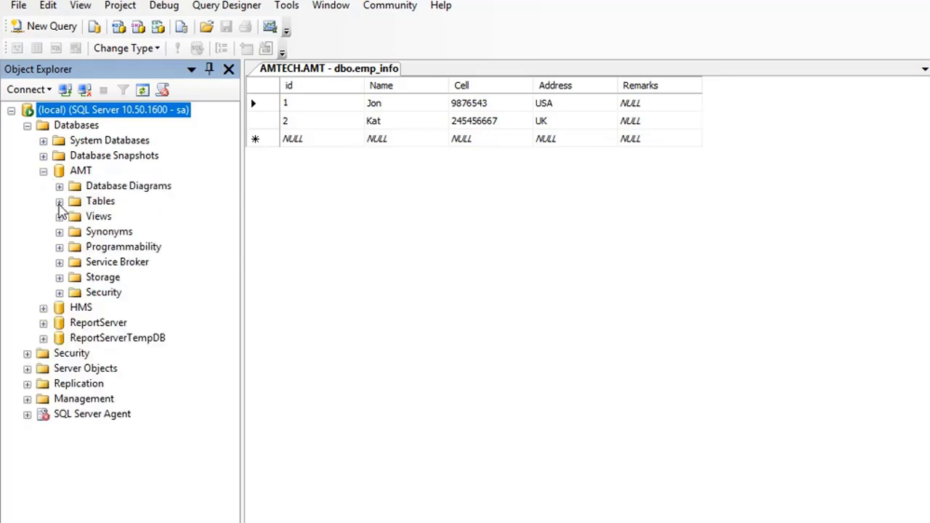
left_click(58, 201)
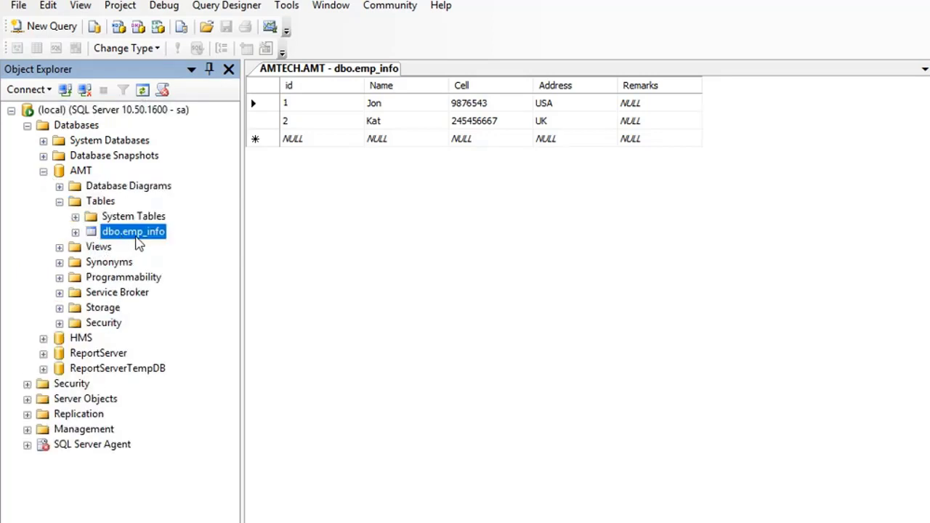
mouse_move(512, 273)
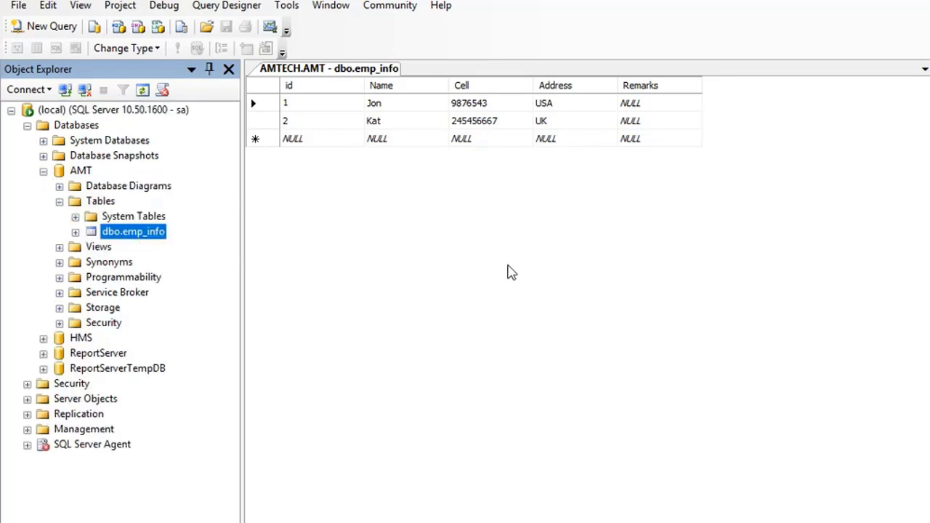